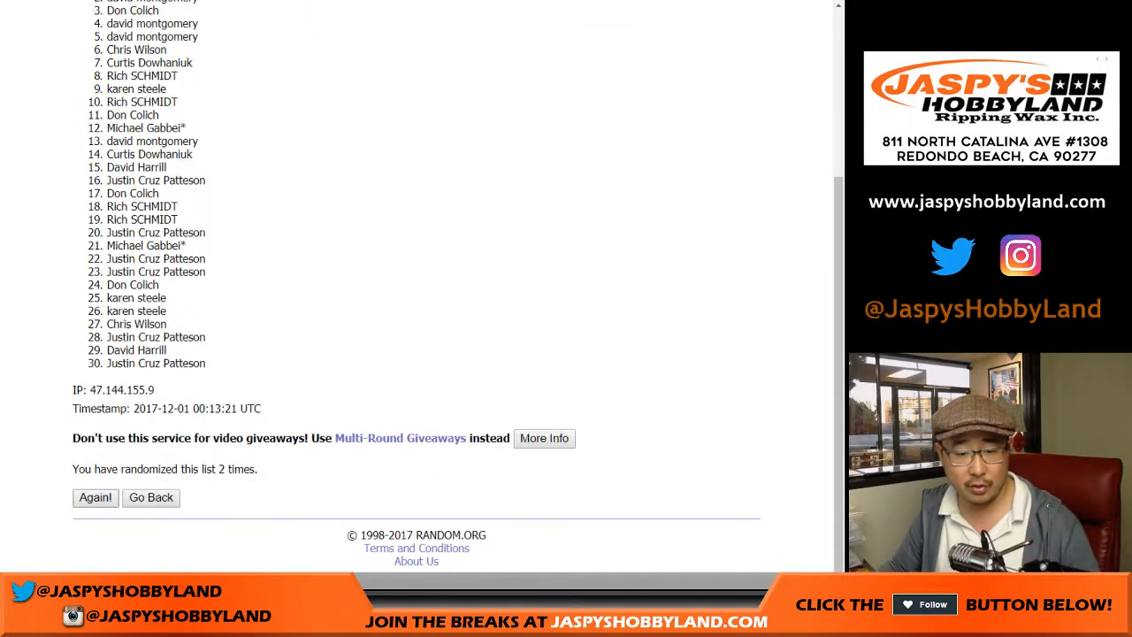
Step: Reshuffle the 30 participant names to nine randomizations and select the final list
click(95, 497)
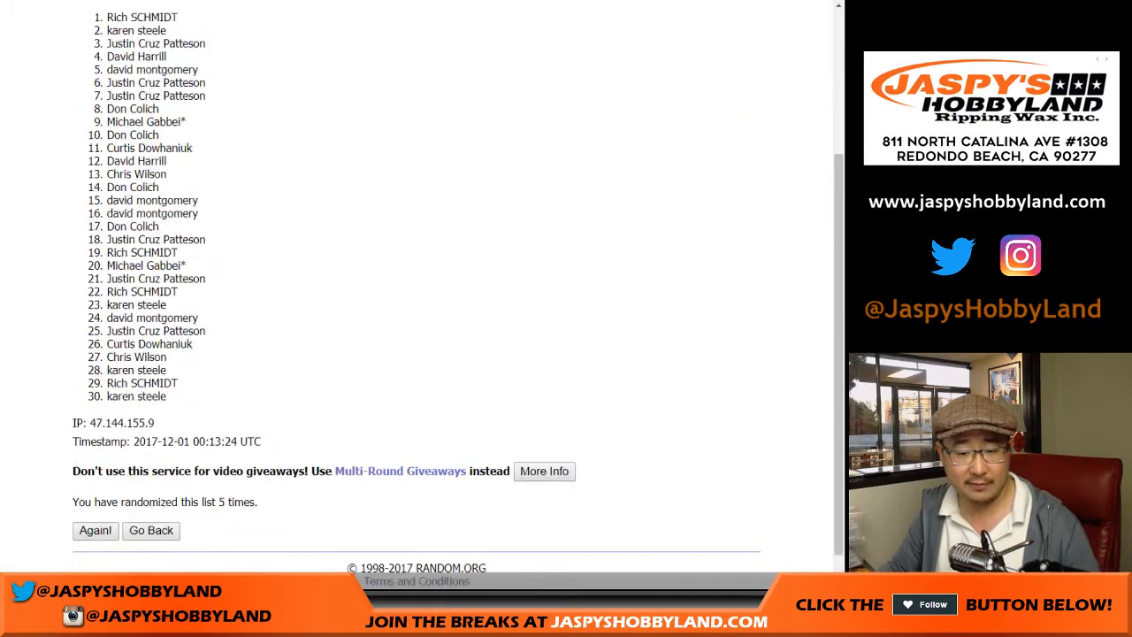
click(95, 530)
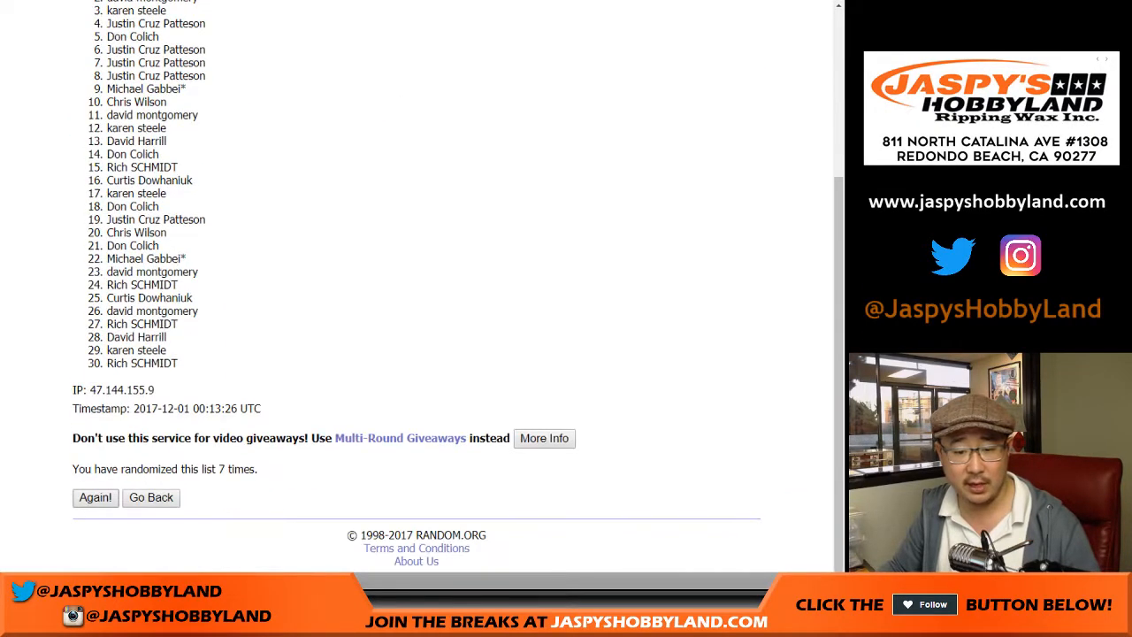
click(95, 497)
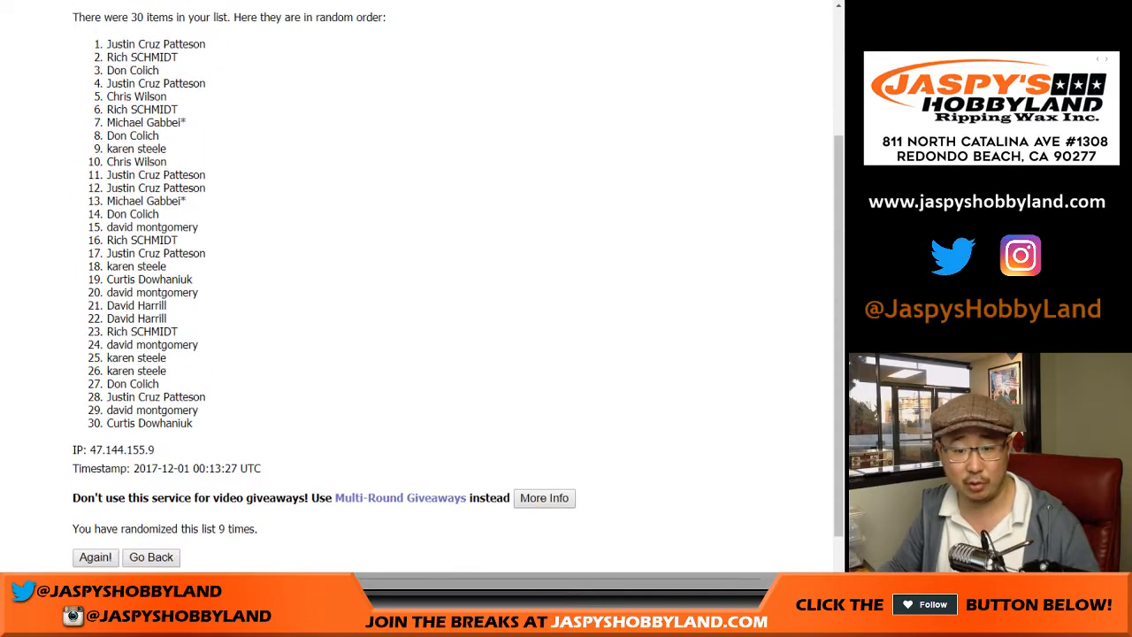
drag(107, 44, 208, 432)
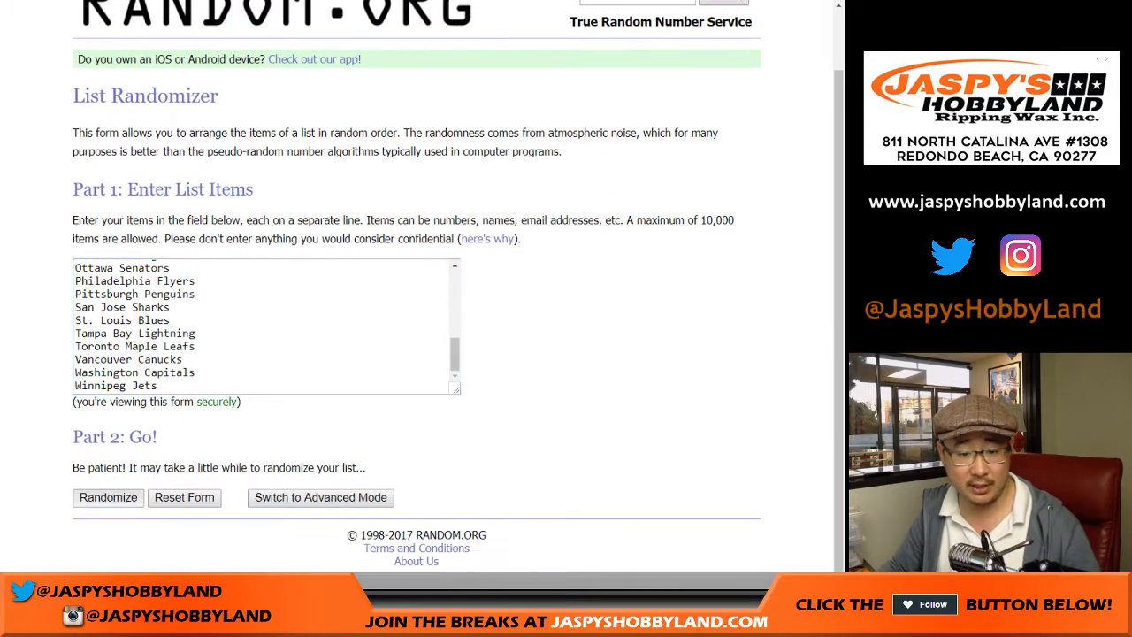
Step: Shuffle the 31 NHL teams nine times, then copy and paste the result into column B
click(107, 497)
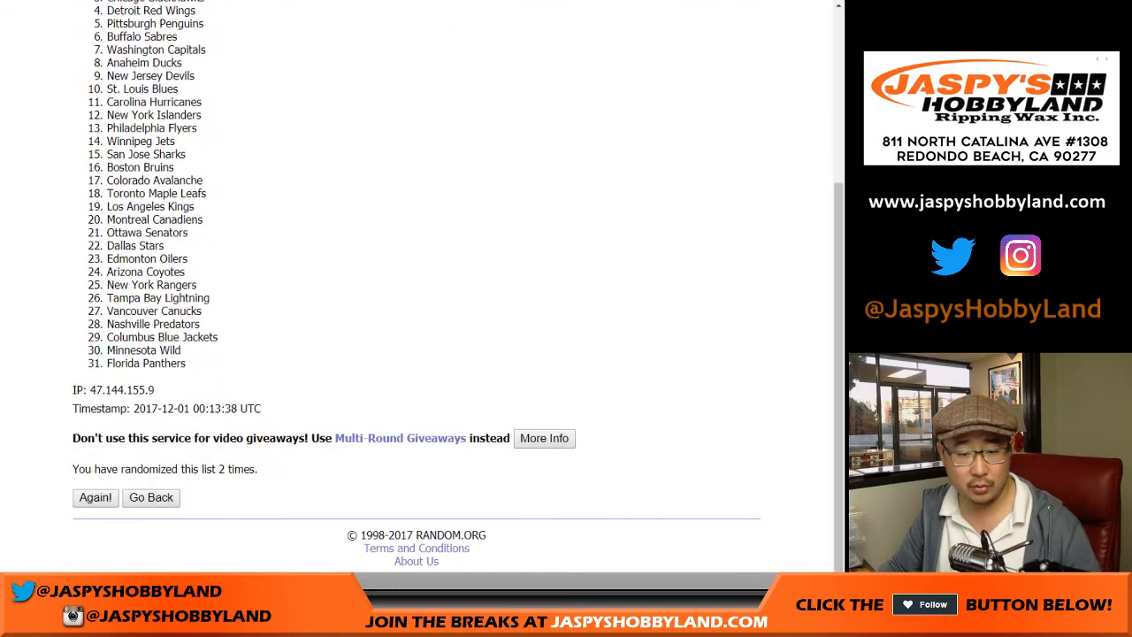
click(95, 498)
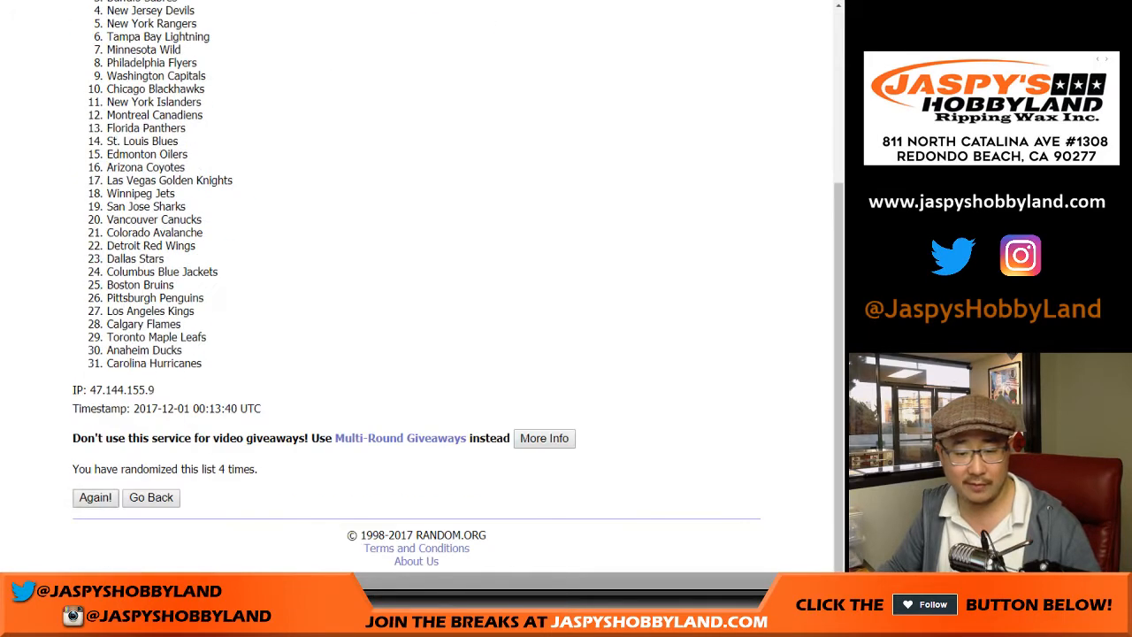
click(95, 497)
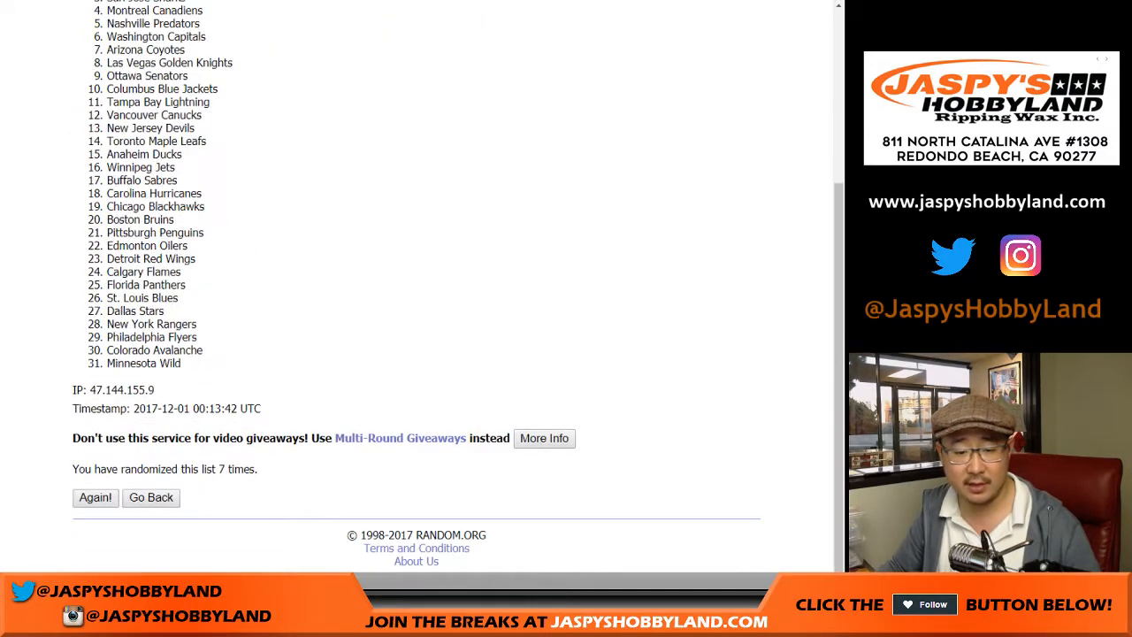
click(94, 497)
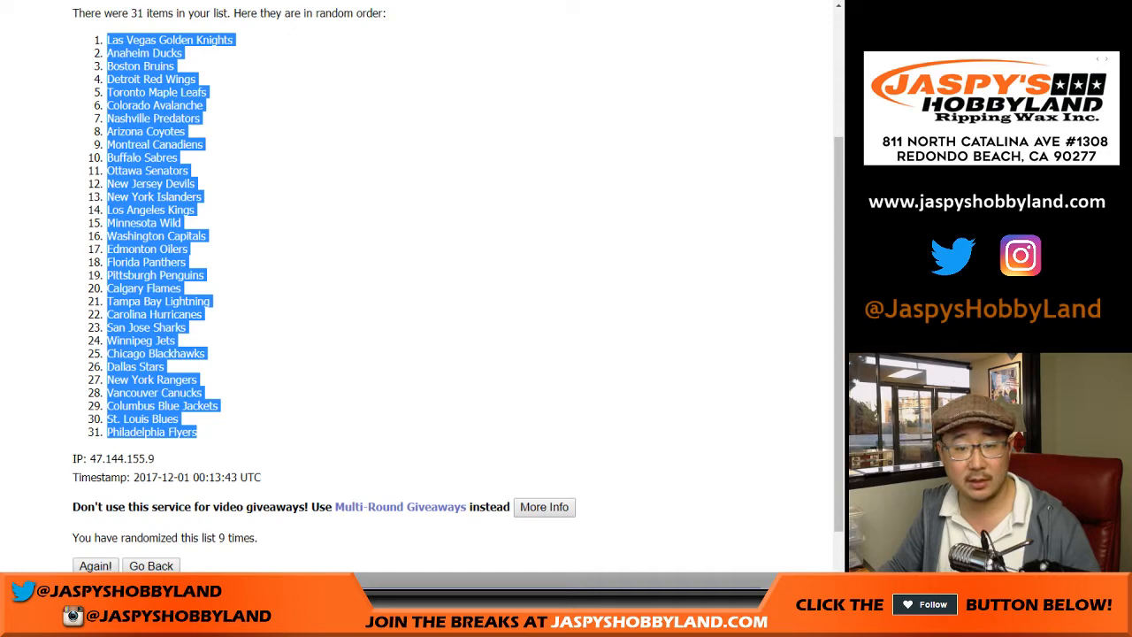
right_click(102, 79)
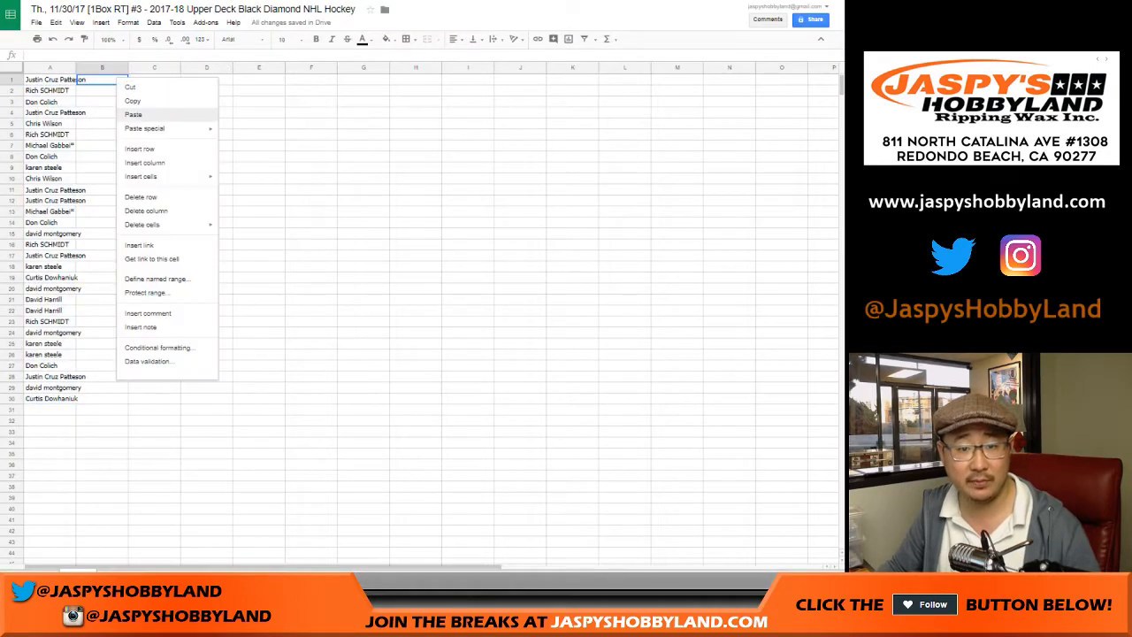
click(132, 114)
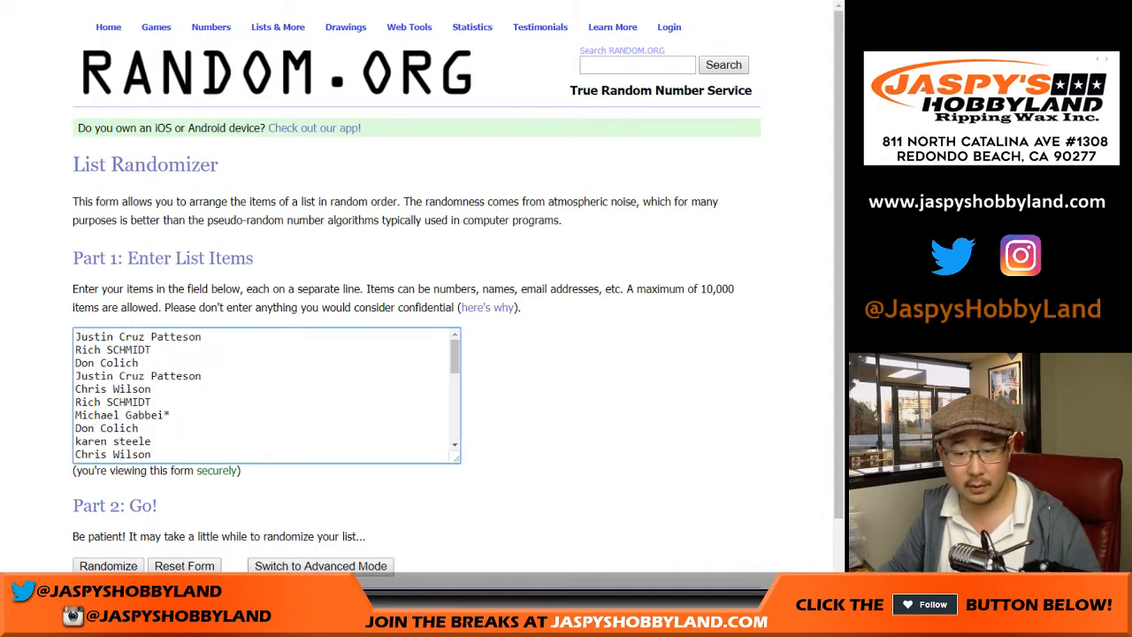
Step: Randomize the participant names list several more times on RANDOM.ORG
click(108, 565)
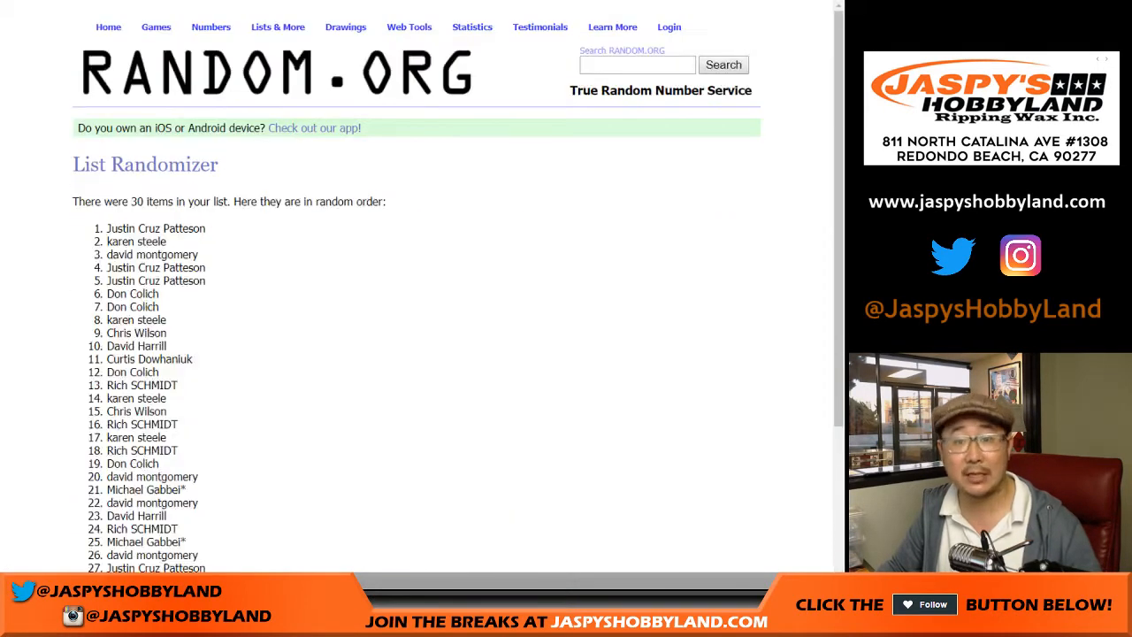
scroll(down, 3)
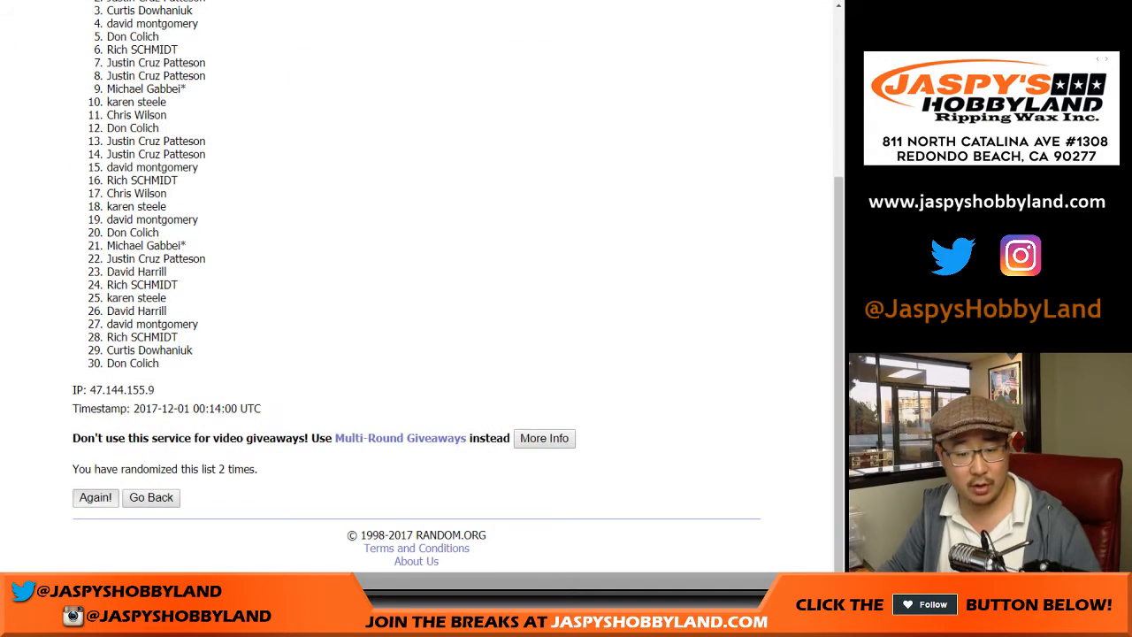
click(95, 497)
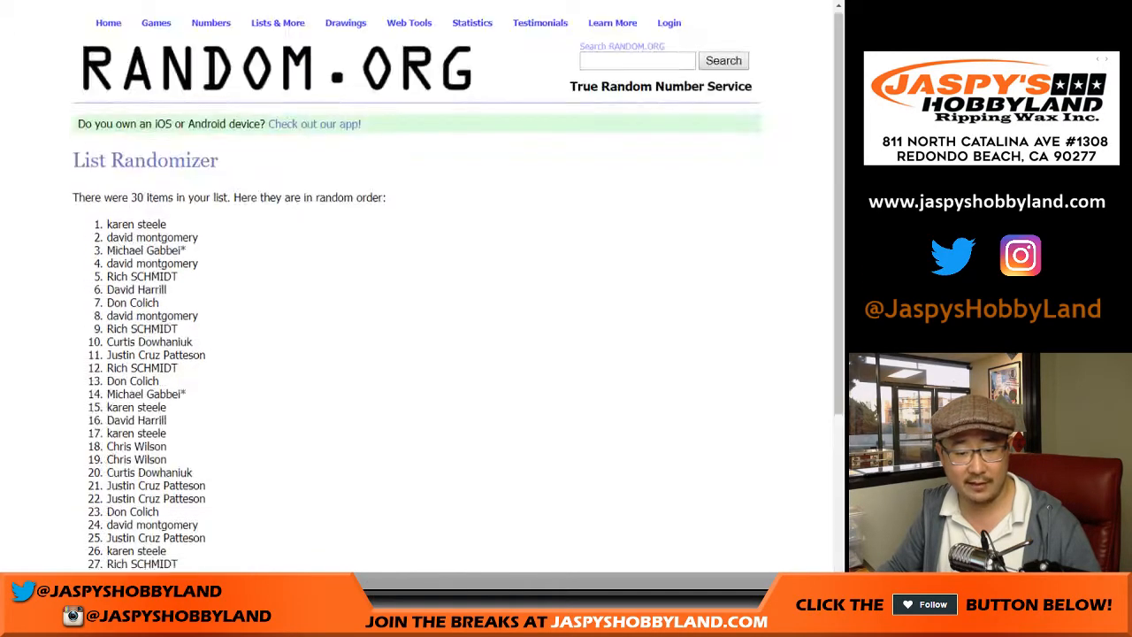
scroll(down, 3)
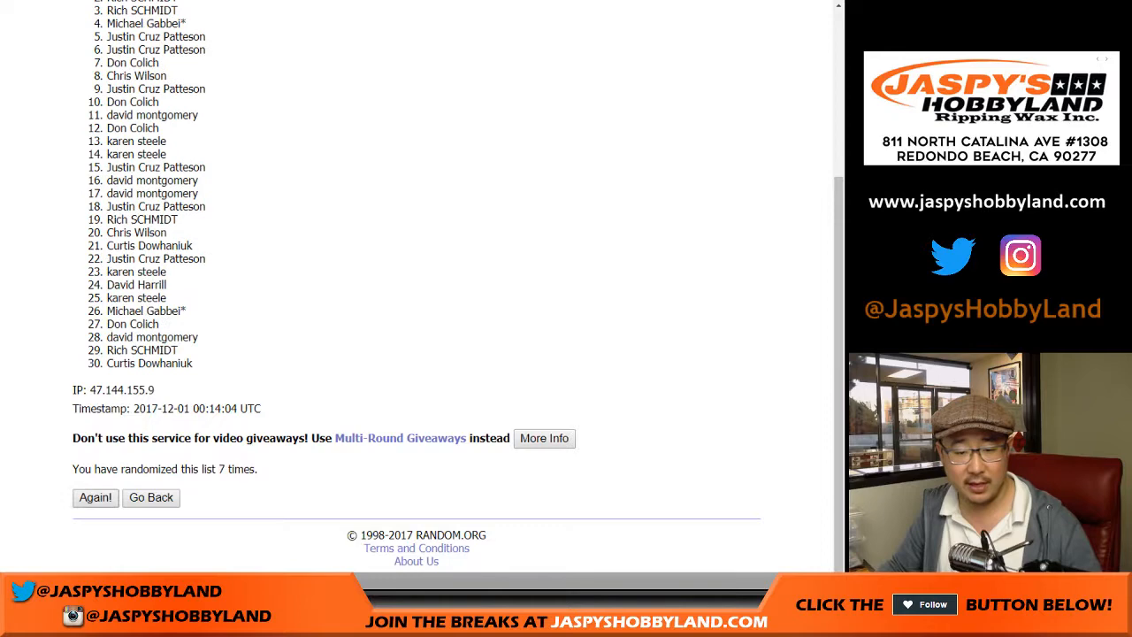
click(94, 497)
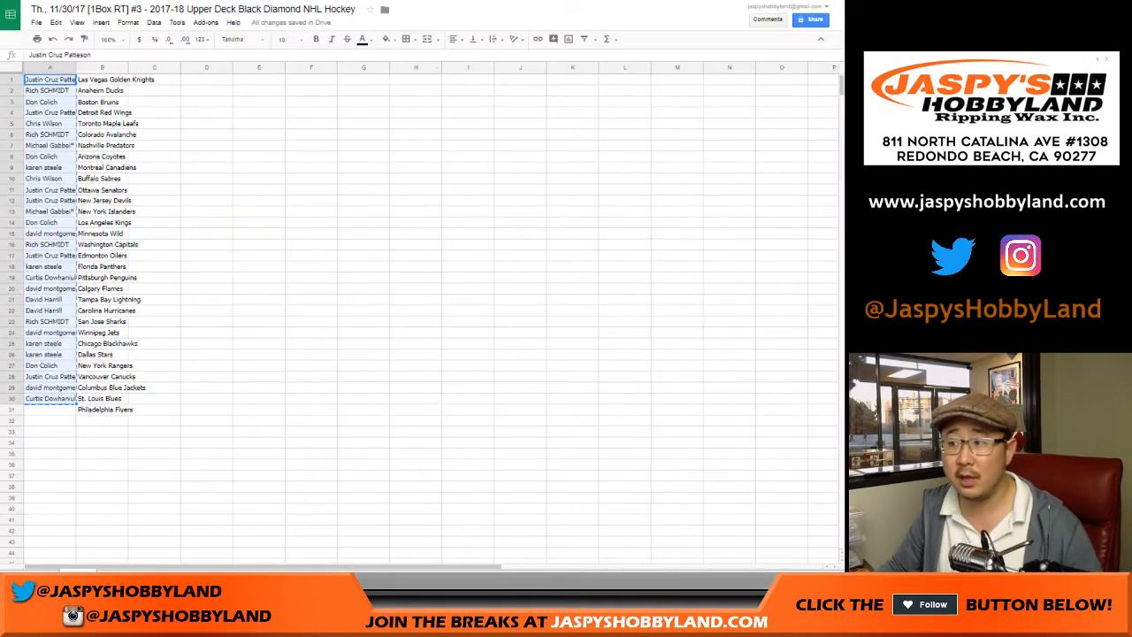
right_click(49, 409)
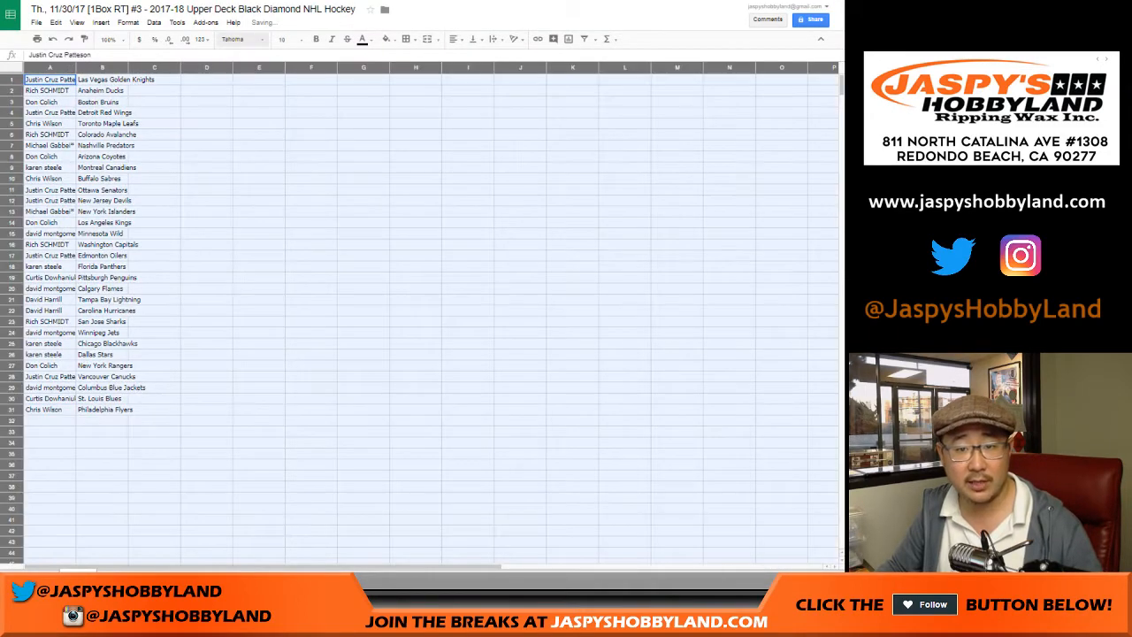
click(282, 39)
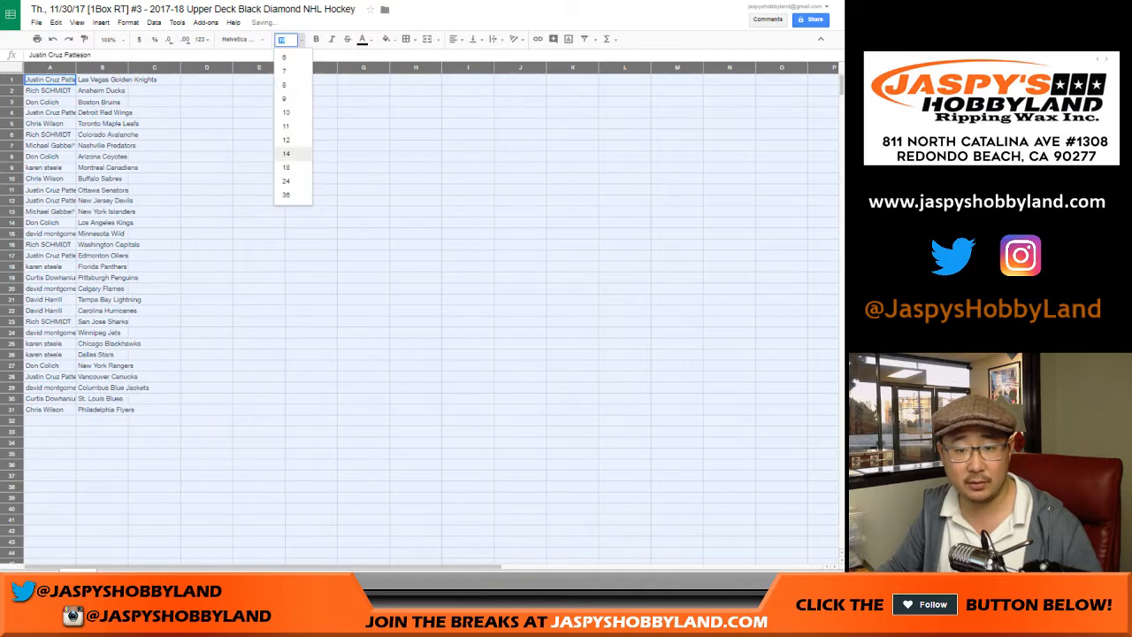
click(285, 154)
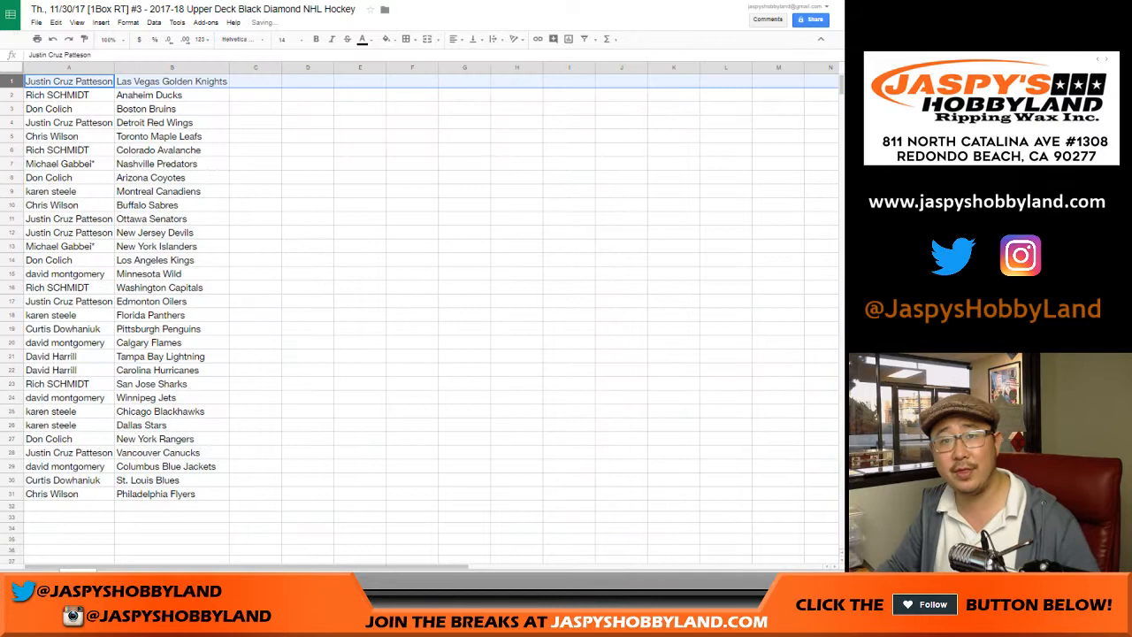
Step: Review pairings such as Boston Bruins, Toronto Maple Leafs, Nashville Predators and Buffalo Sabres
click(49, 108)
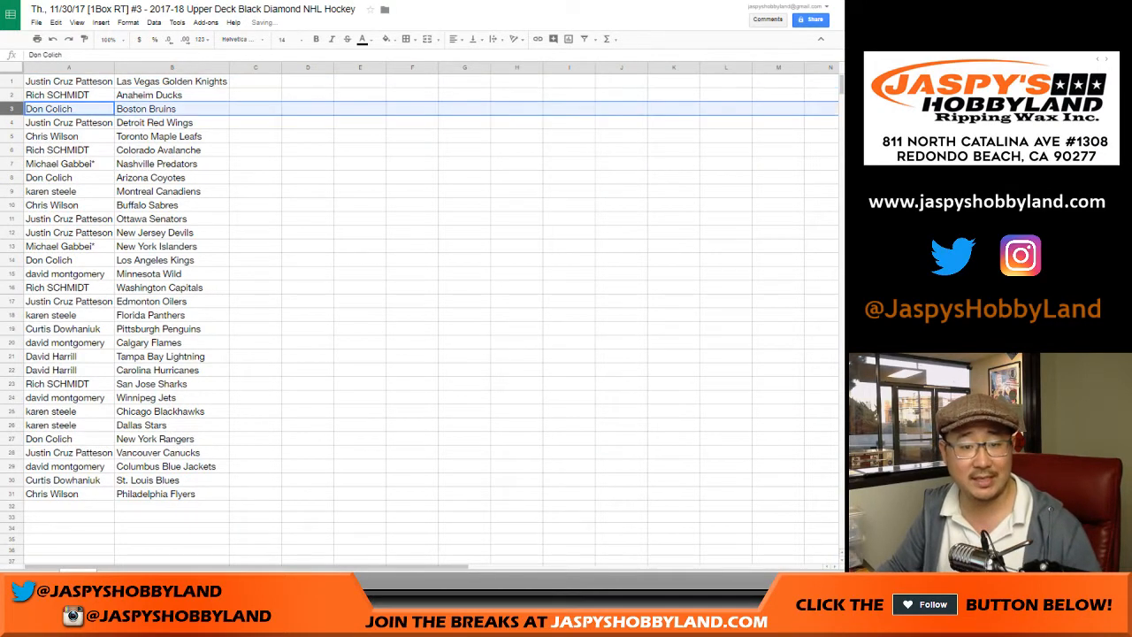
click(51, 137)
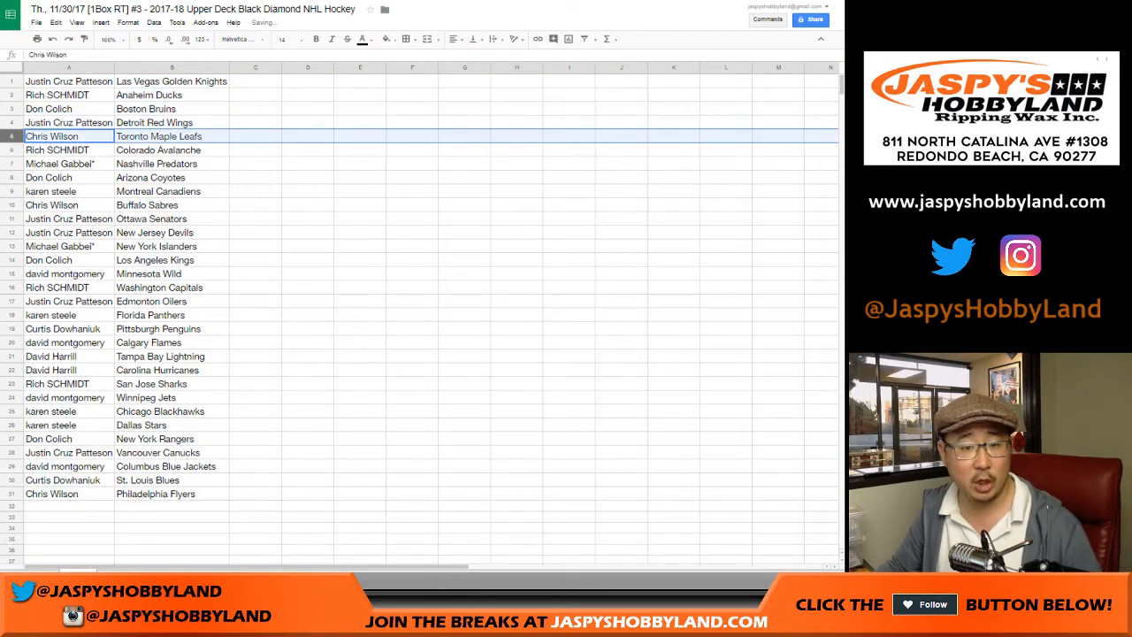
click(59, 164)
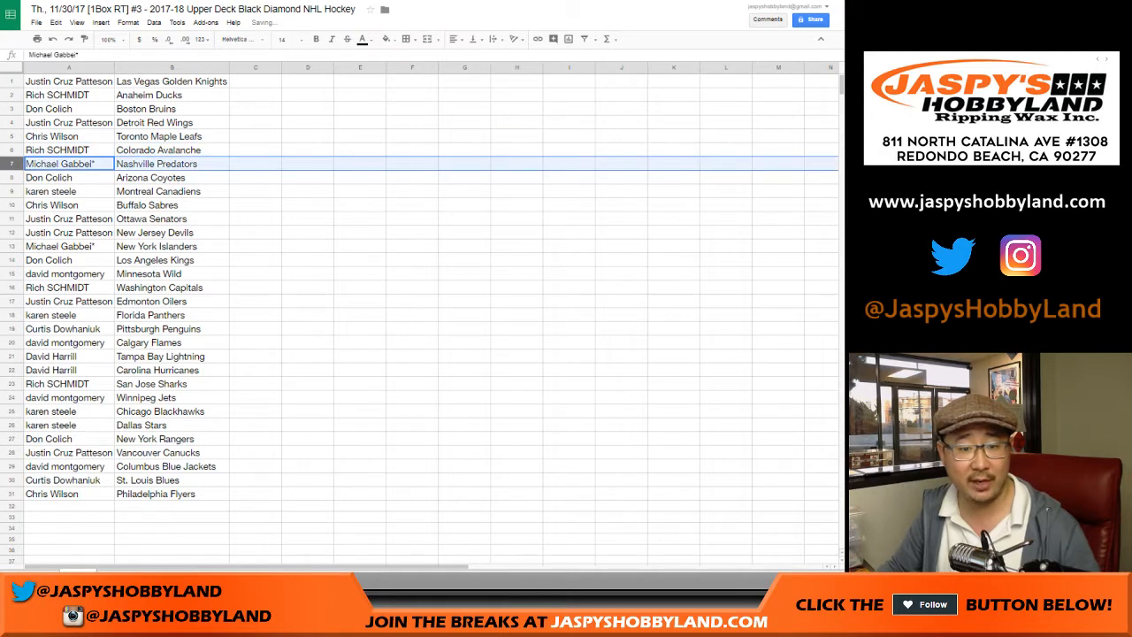
click(68, 246)
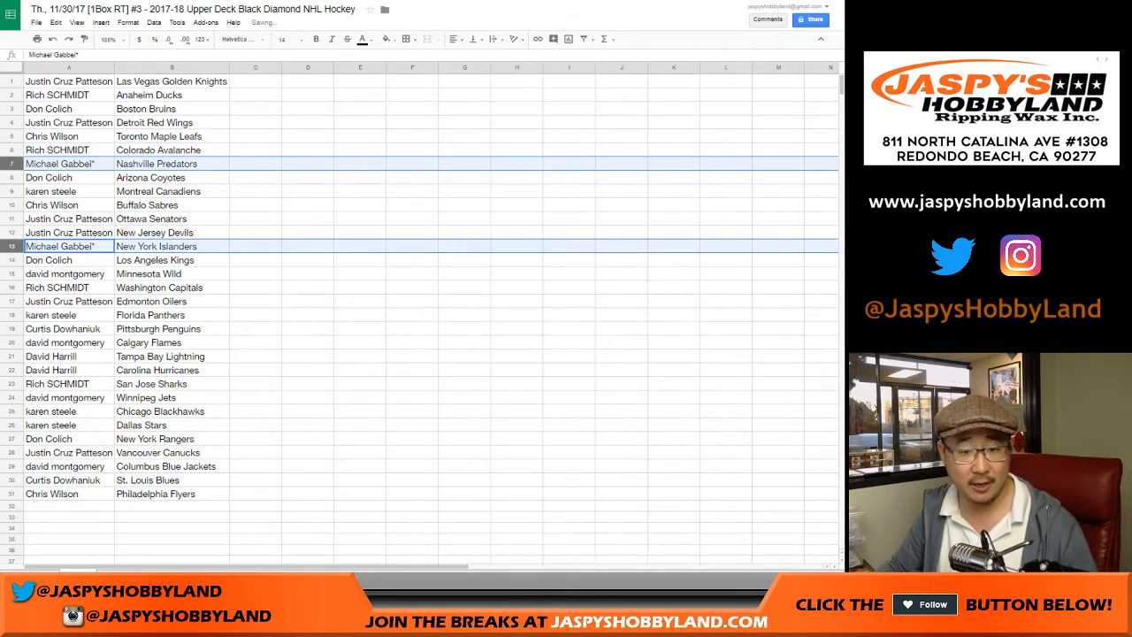
click(49, 177)
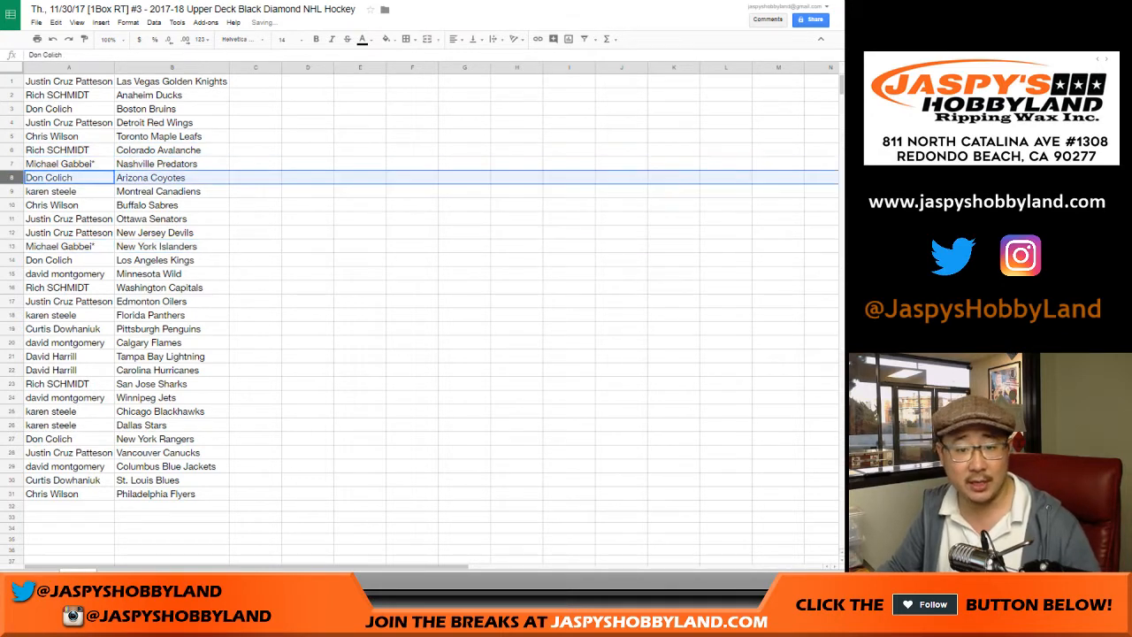
click(69, 204)
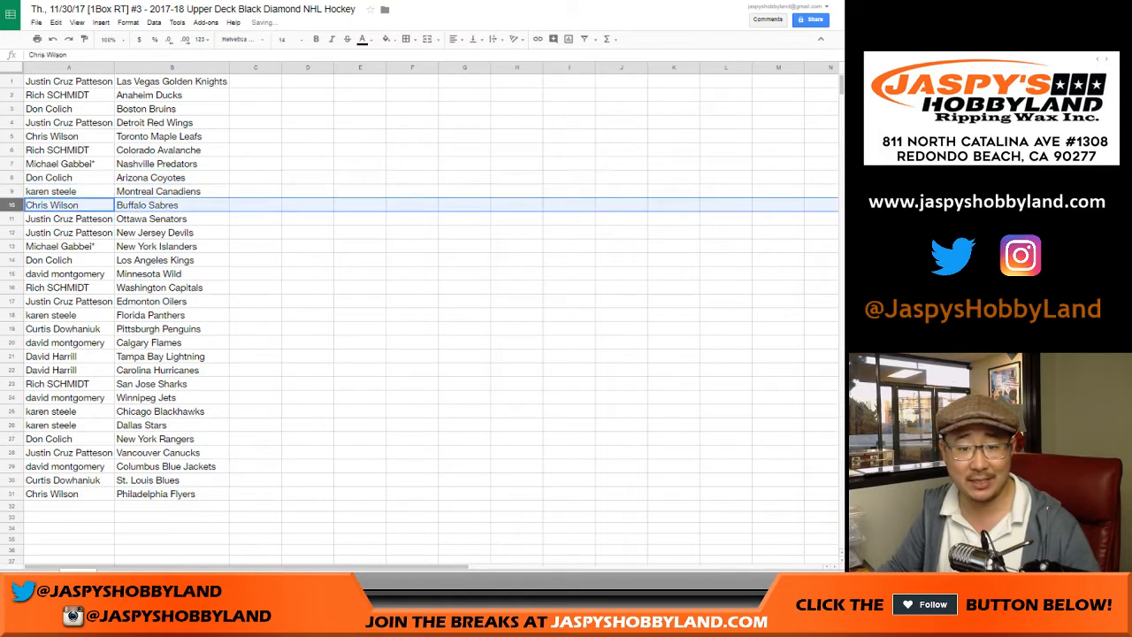
click(68, 218)
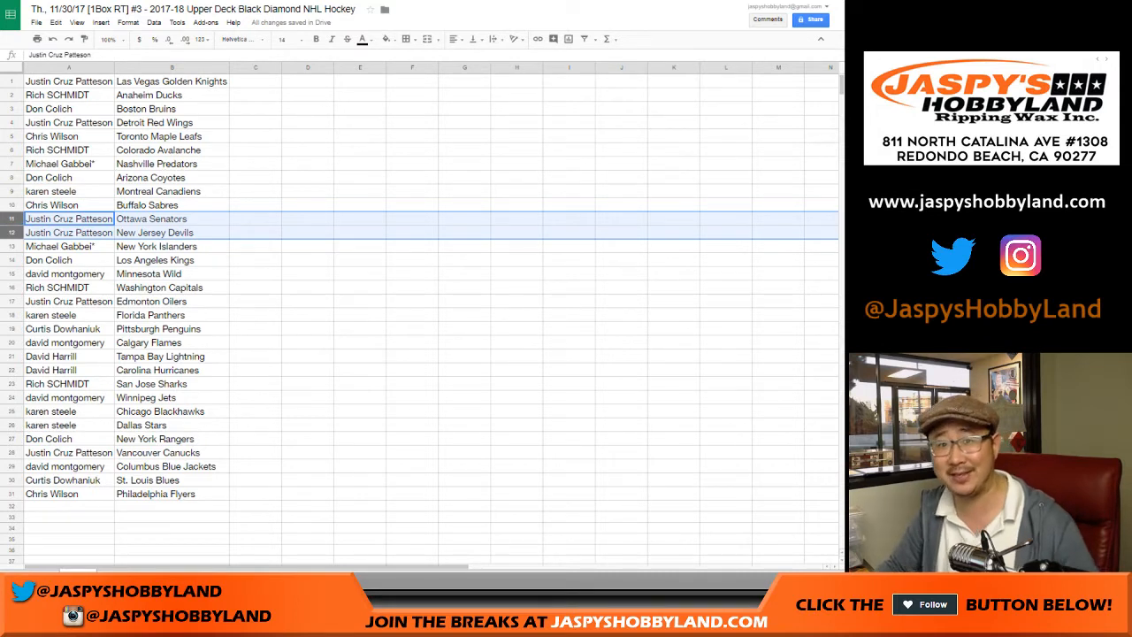
Step: Review the Kings, Wild, Oilers, Flames, Sharks, Rangers and Flyers pairings, then sort by team A→Z
click(68, 260)
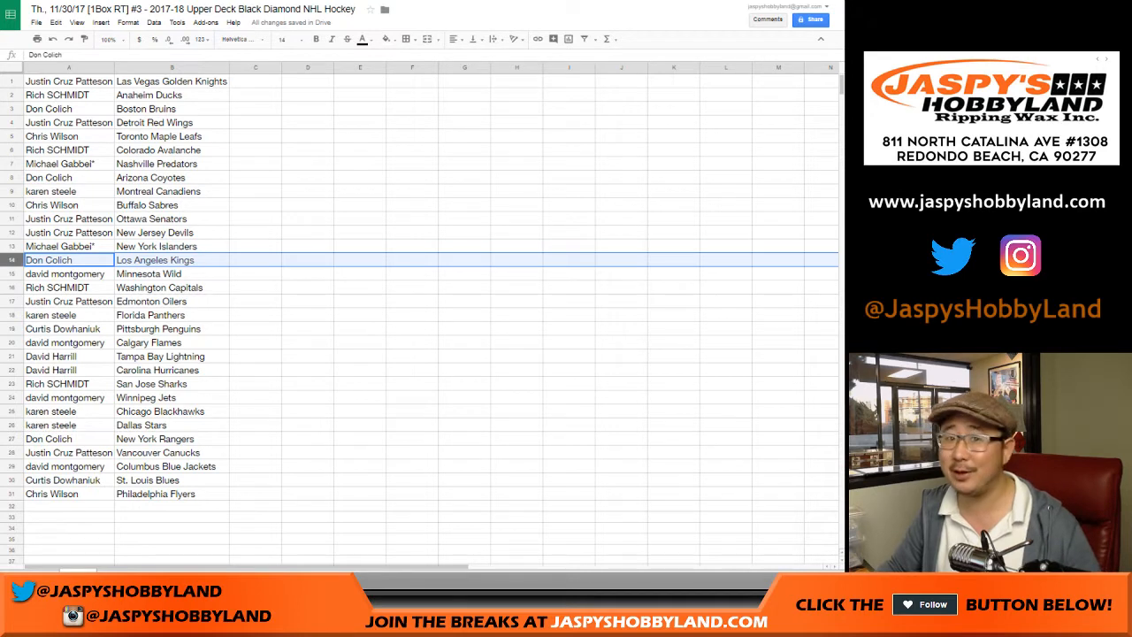
click(68, 274)
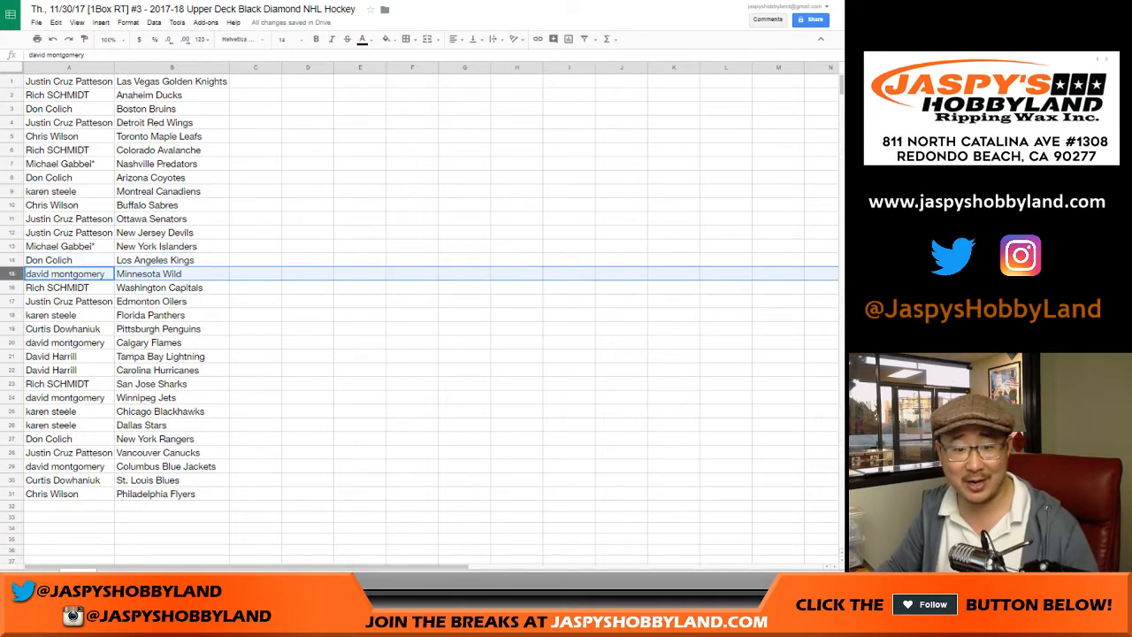
click(69, 301)
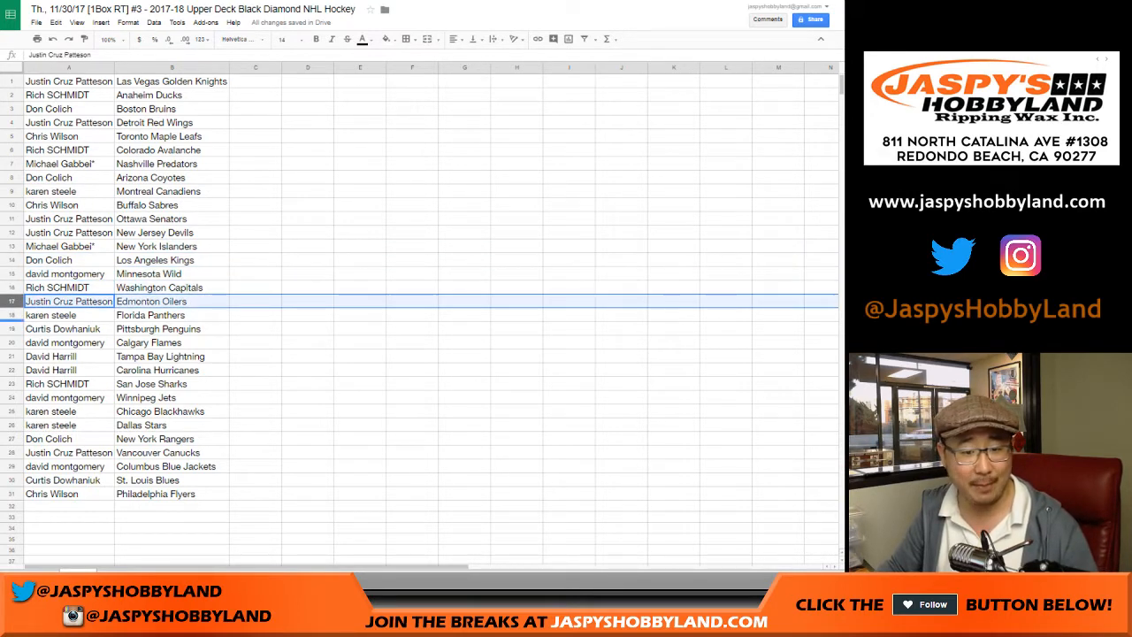
click(68, 342)
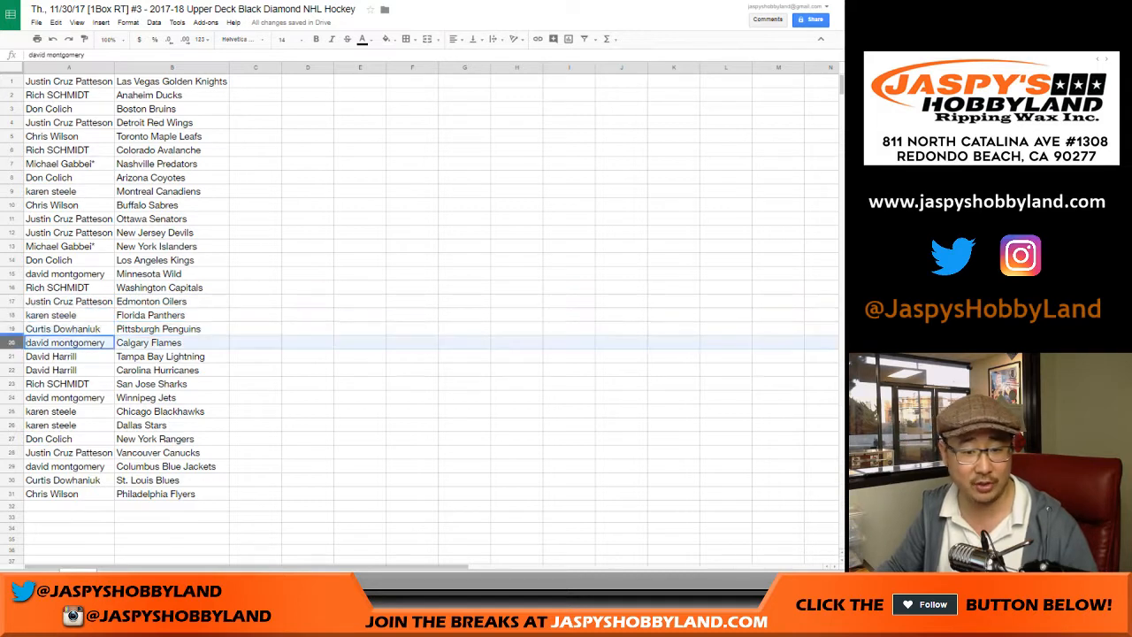
click(50, 356)
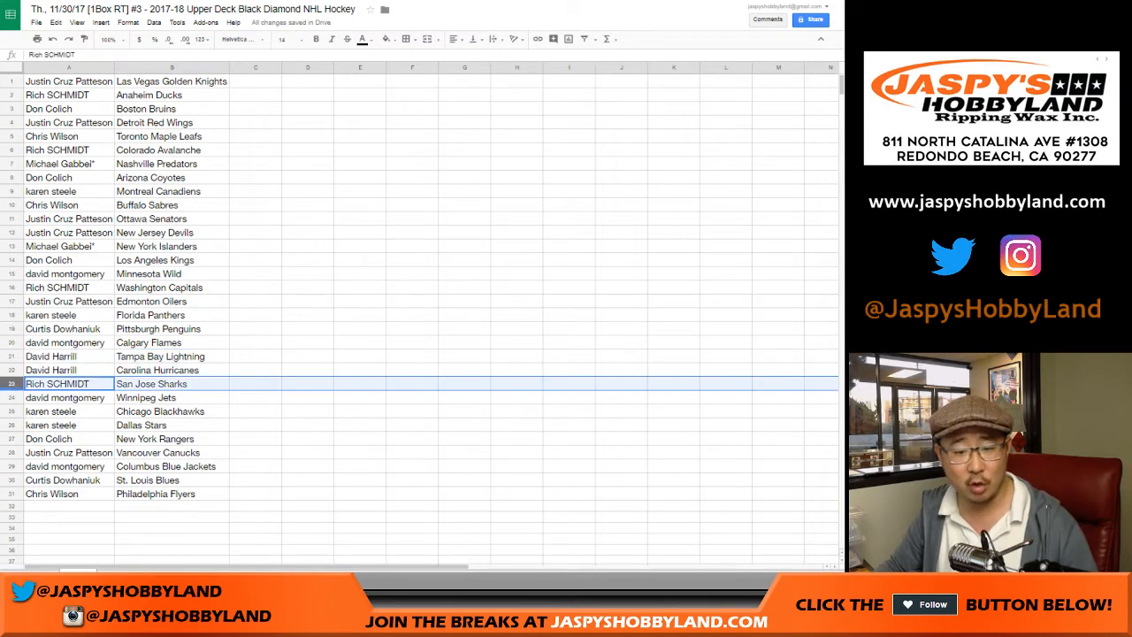
click(50, 412)
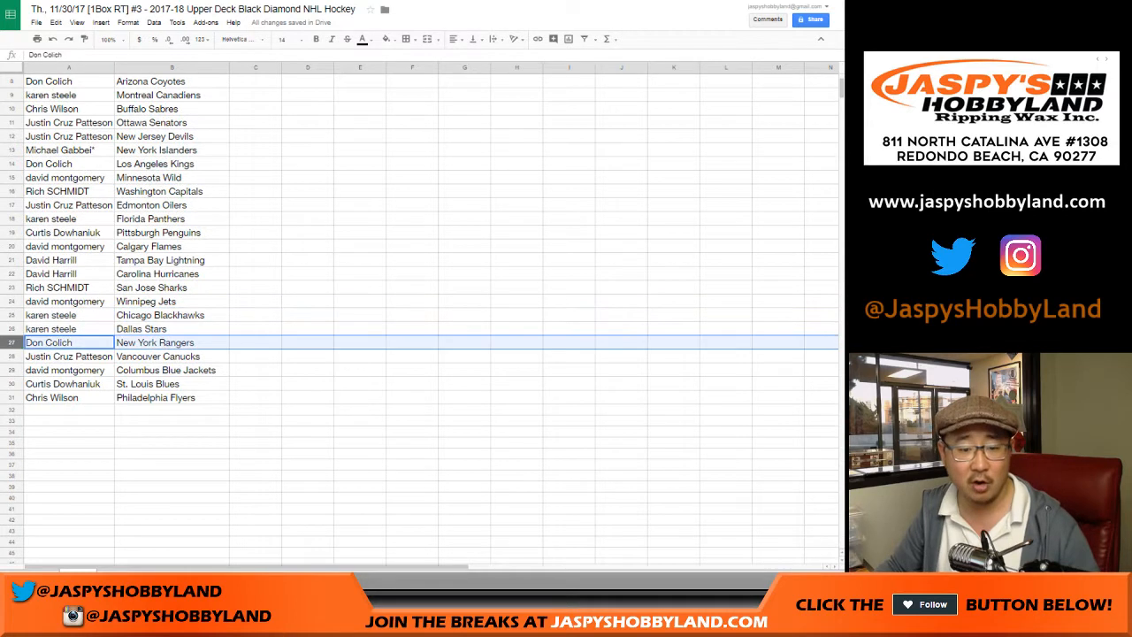
click(68, 370)
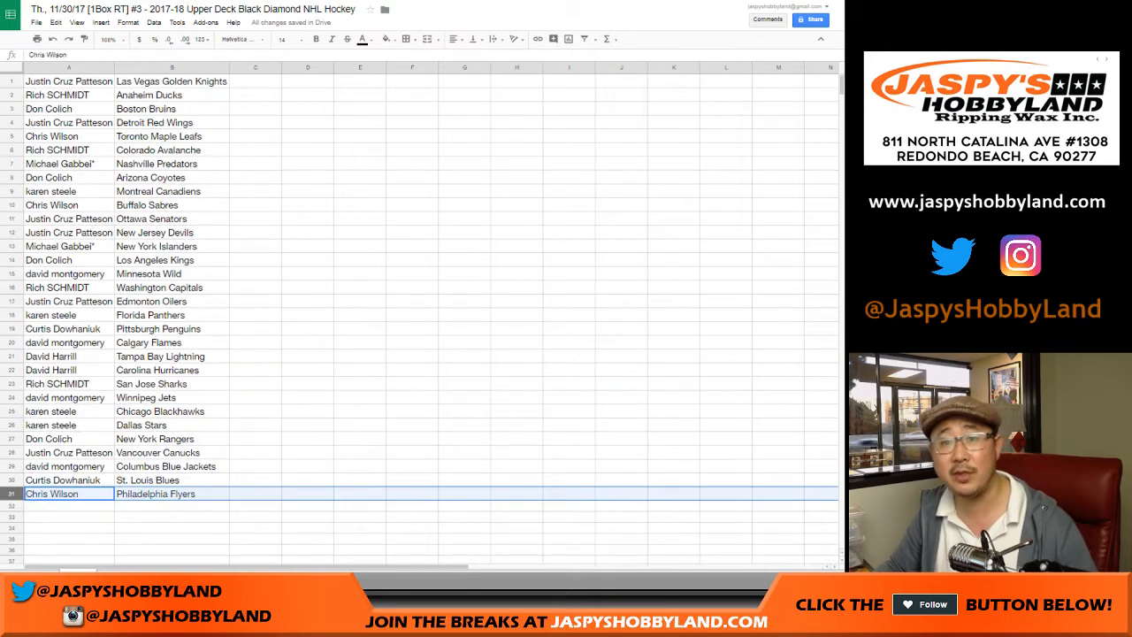
click(153, 22)
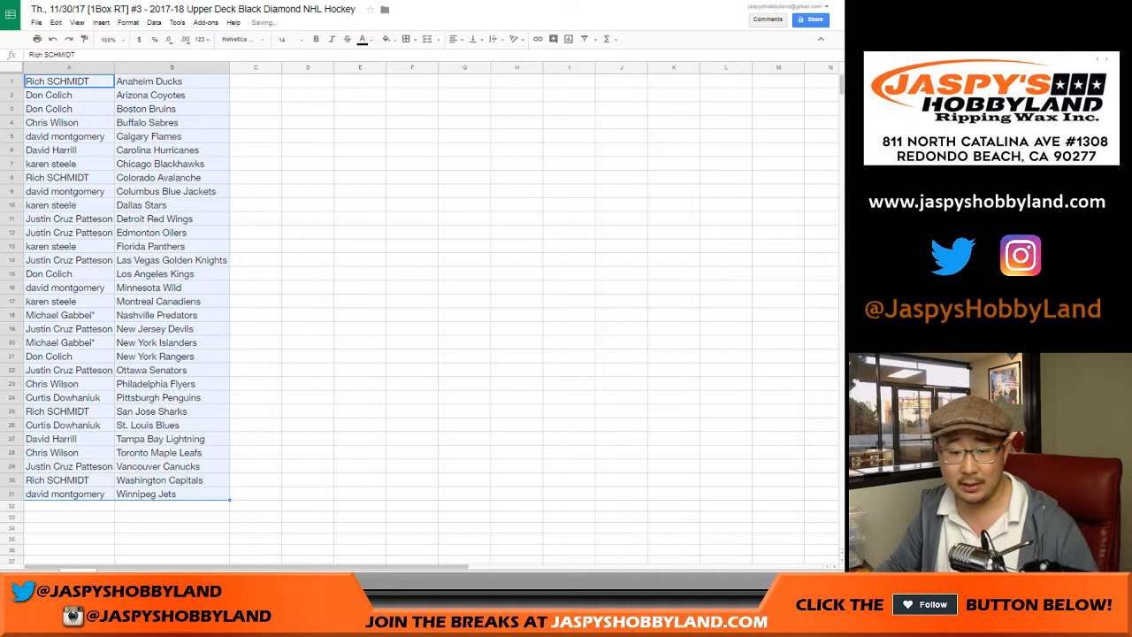
Step: Center and border both columns, then bring up the print preview
click(406, 39)
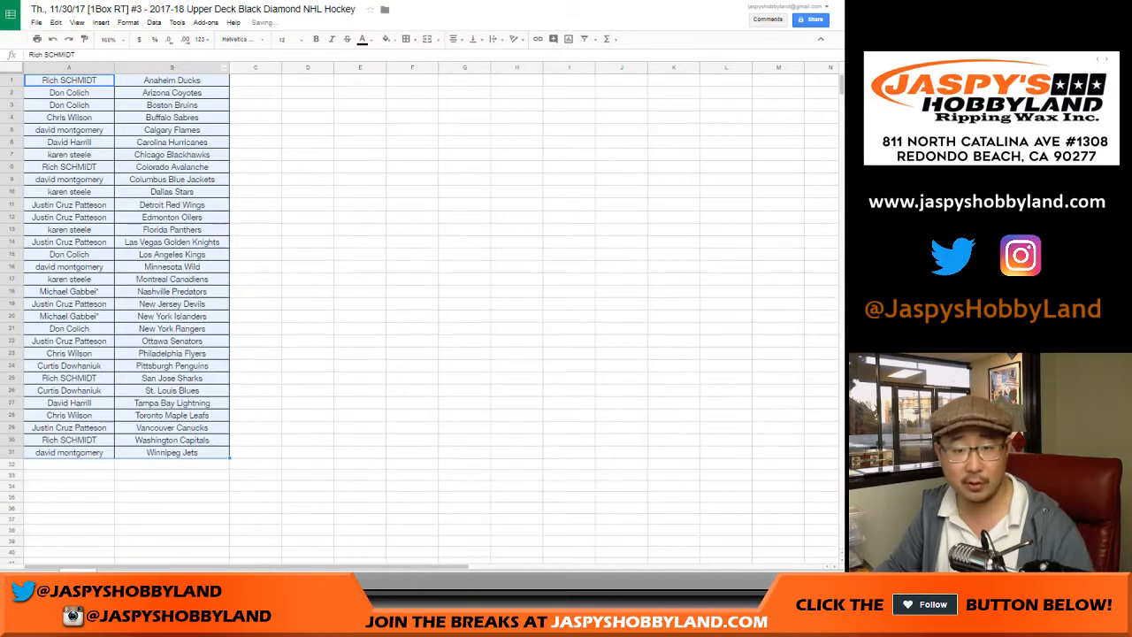
key(ctrl+p)
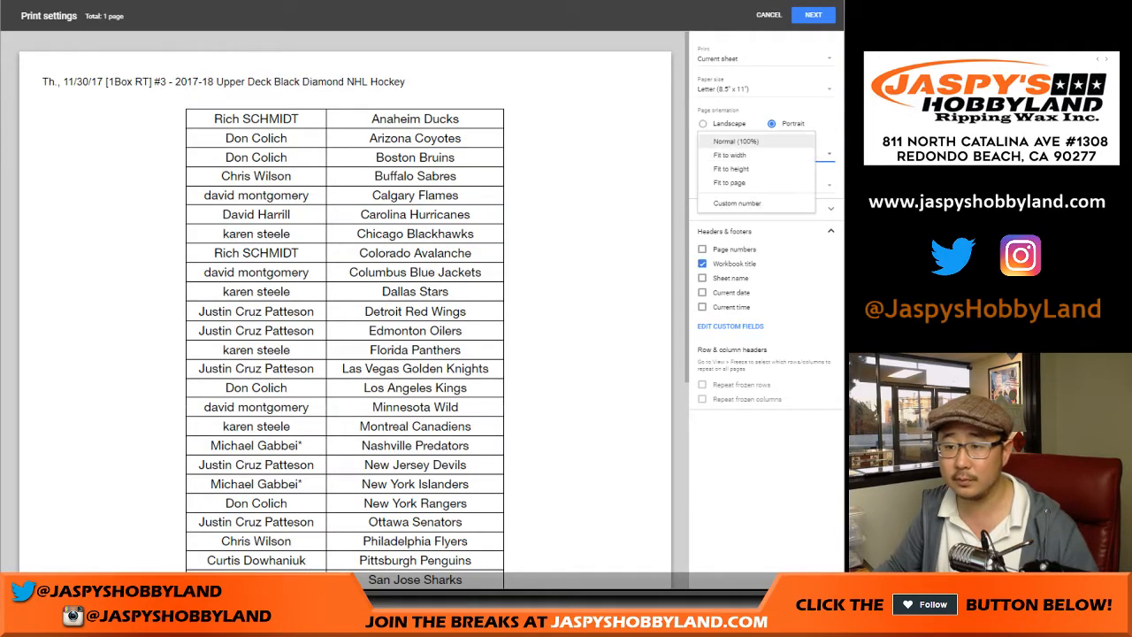
Step: Cancel the print settings to return to the sorted table
click(768, 14)
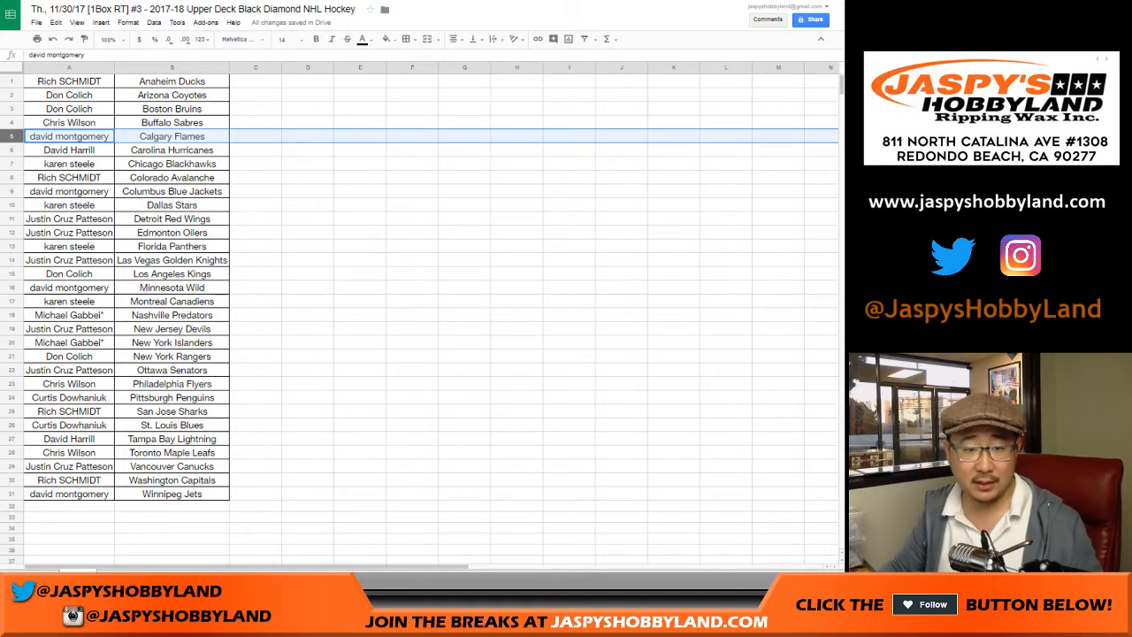
Step: Open Find in sheet with Ctrl+F
key(ctrl+f)
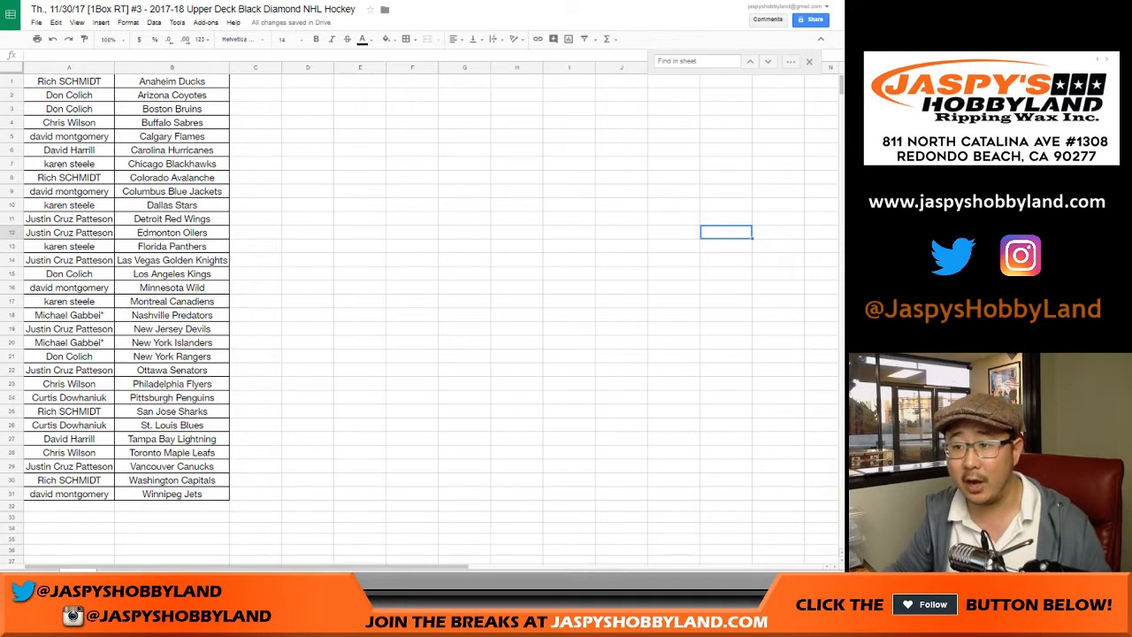
click(308, 191)
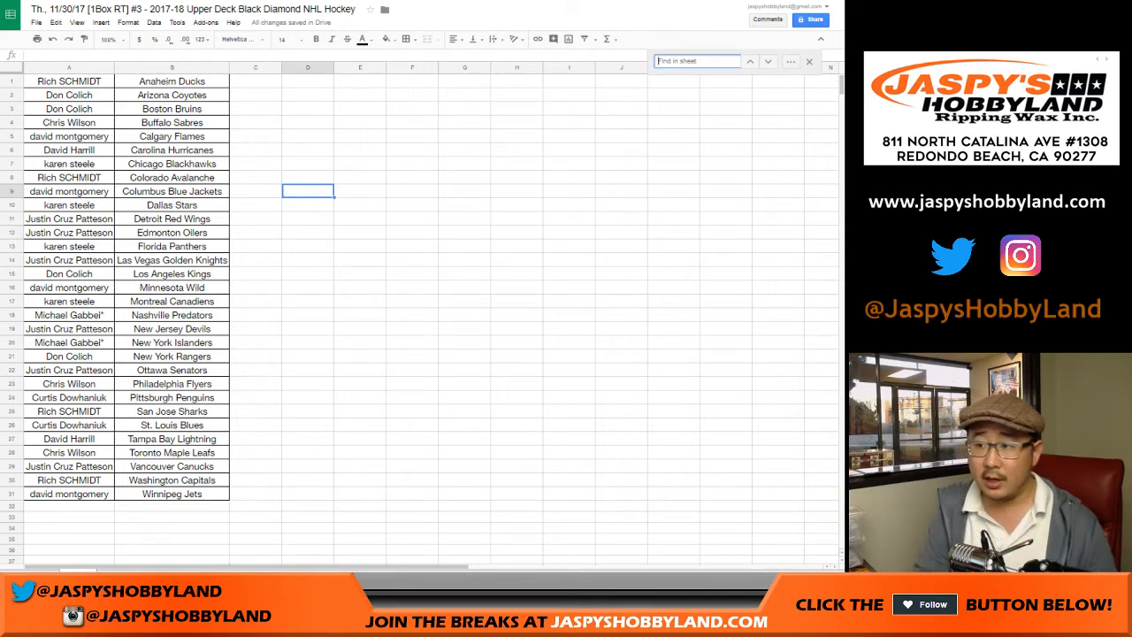
text(curl)
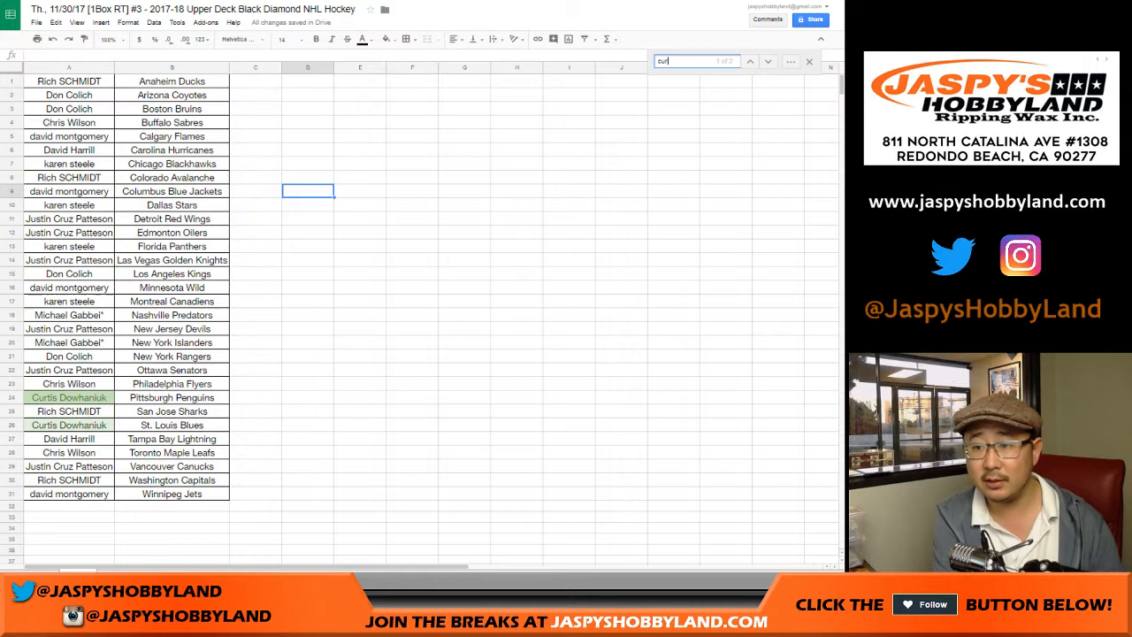
text(tis)
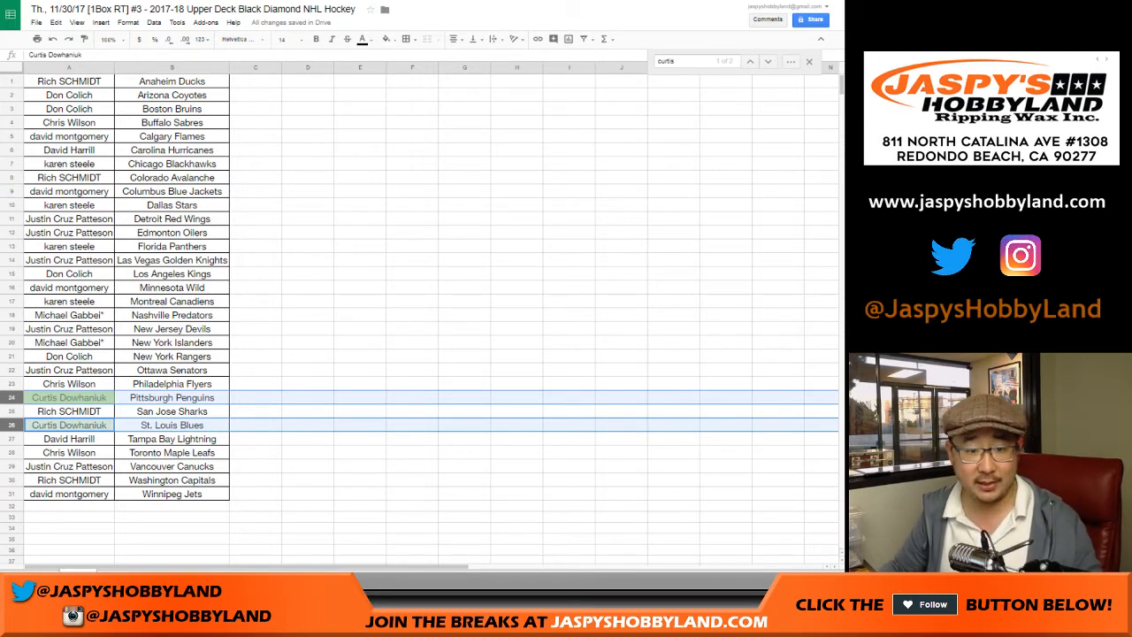
click(69, 191)
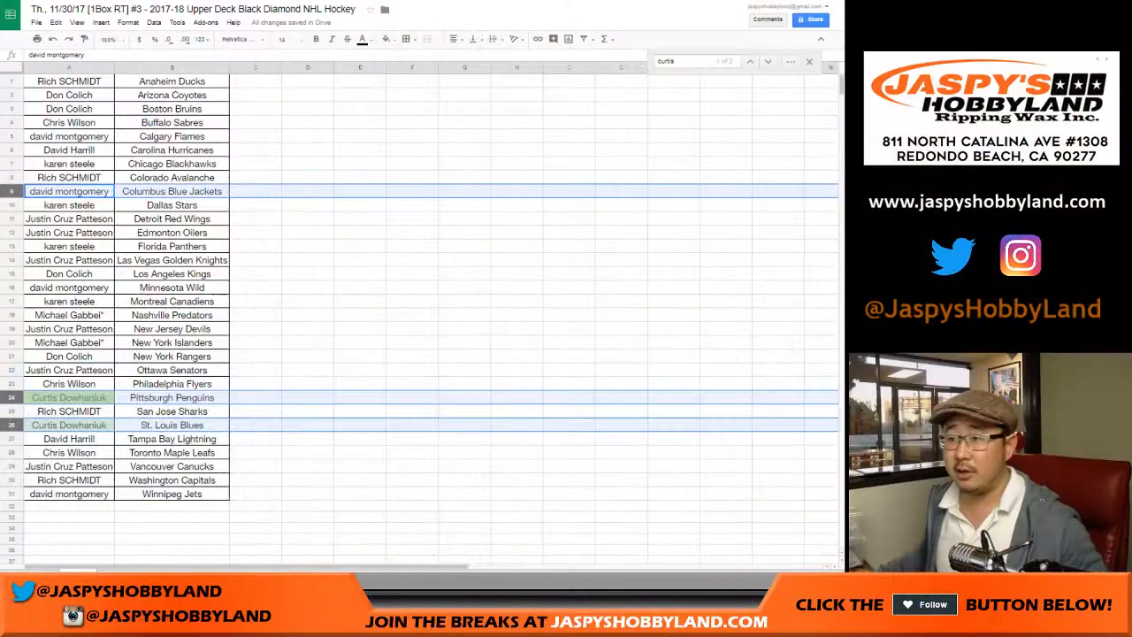
click(69, 425)
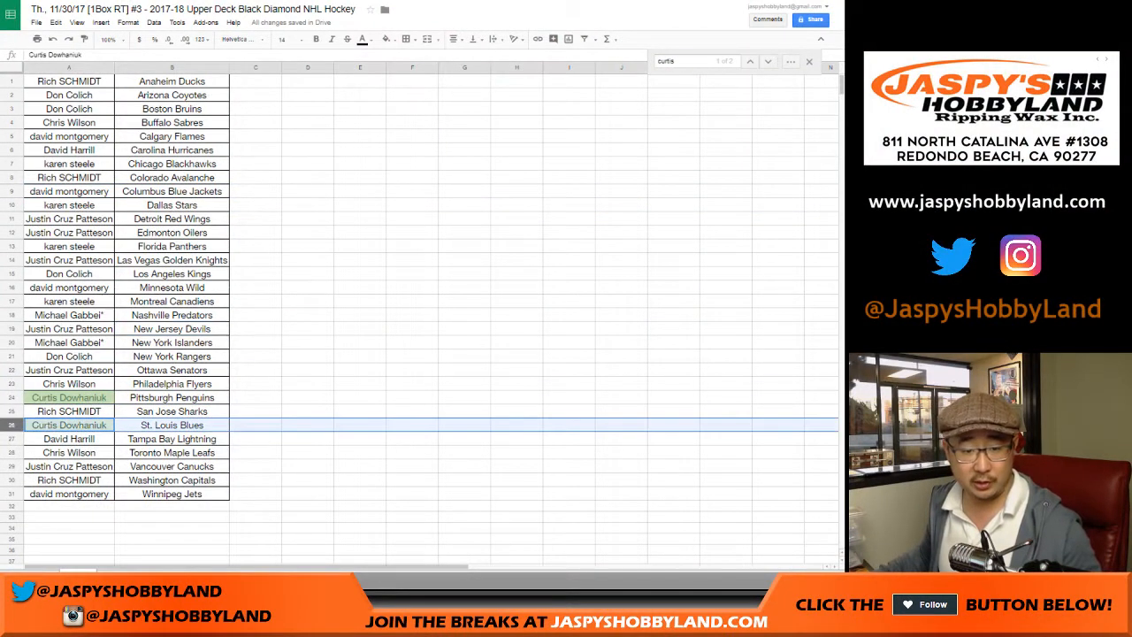